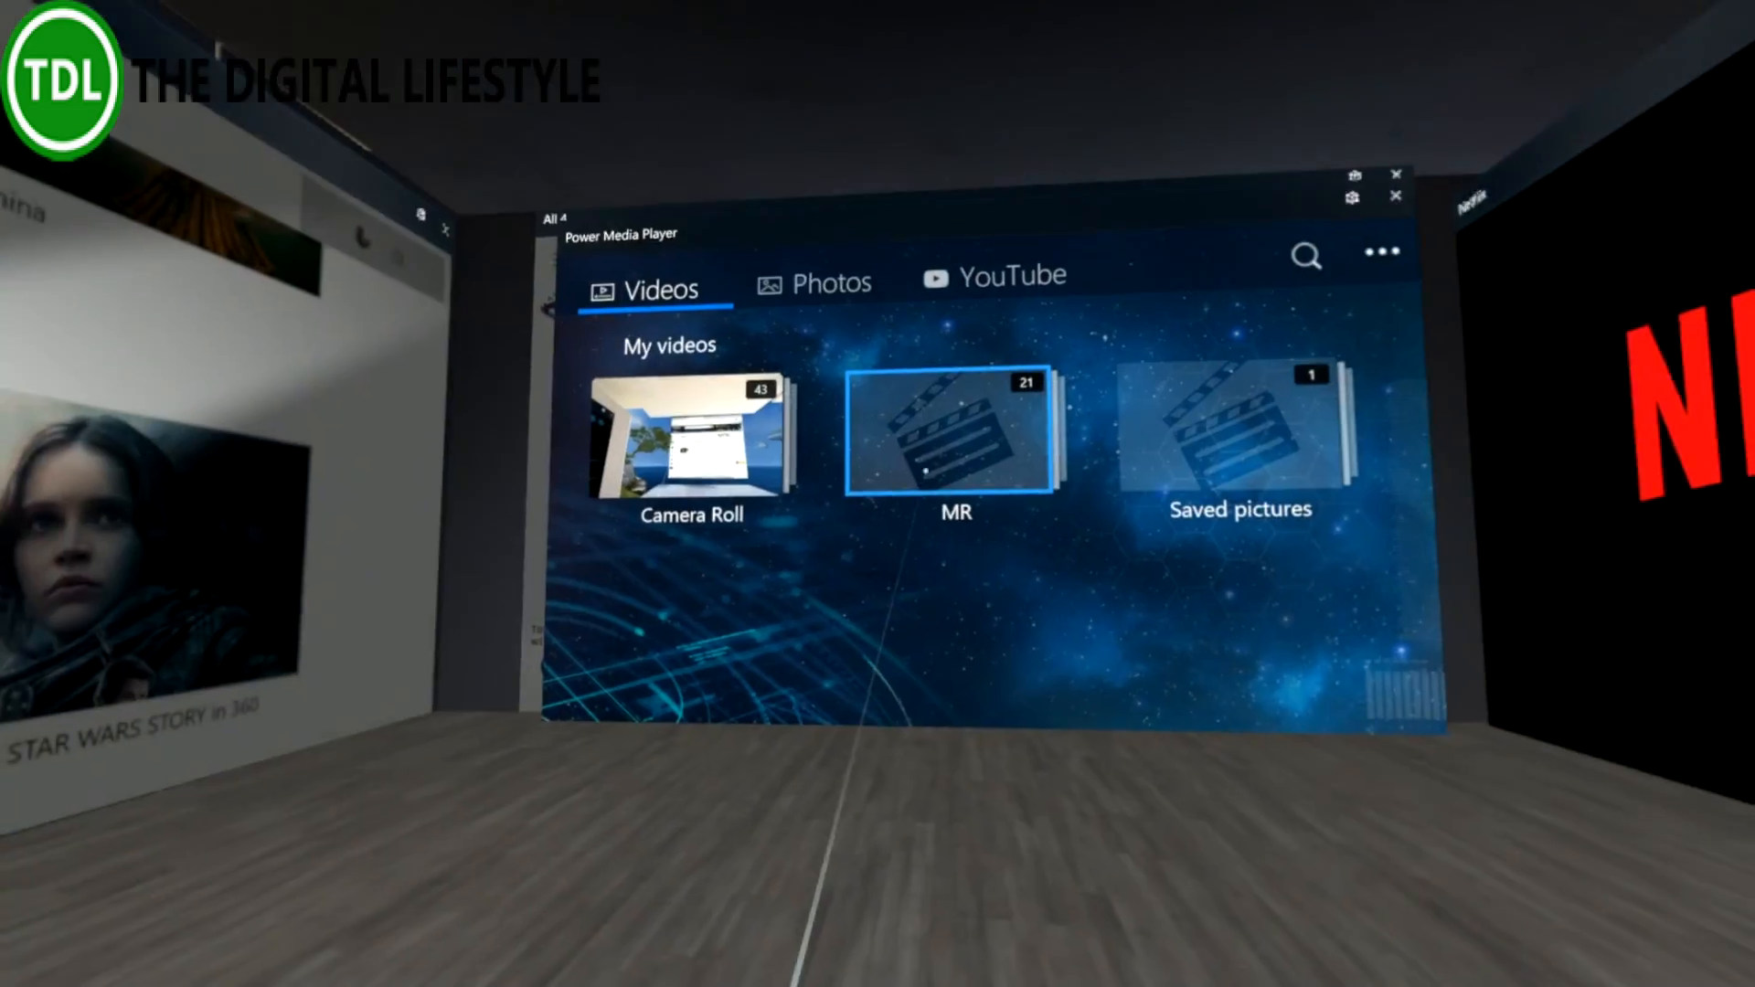
# Open the MR album on the Videos tab so 100R0025.MP4 starts playing
pyautogui.click(954, 440)
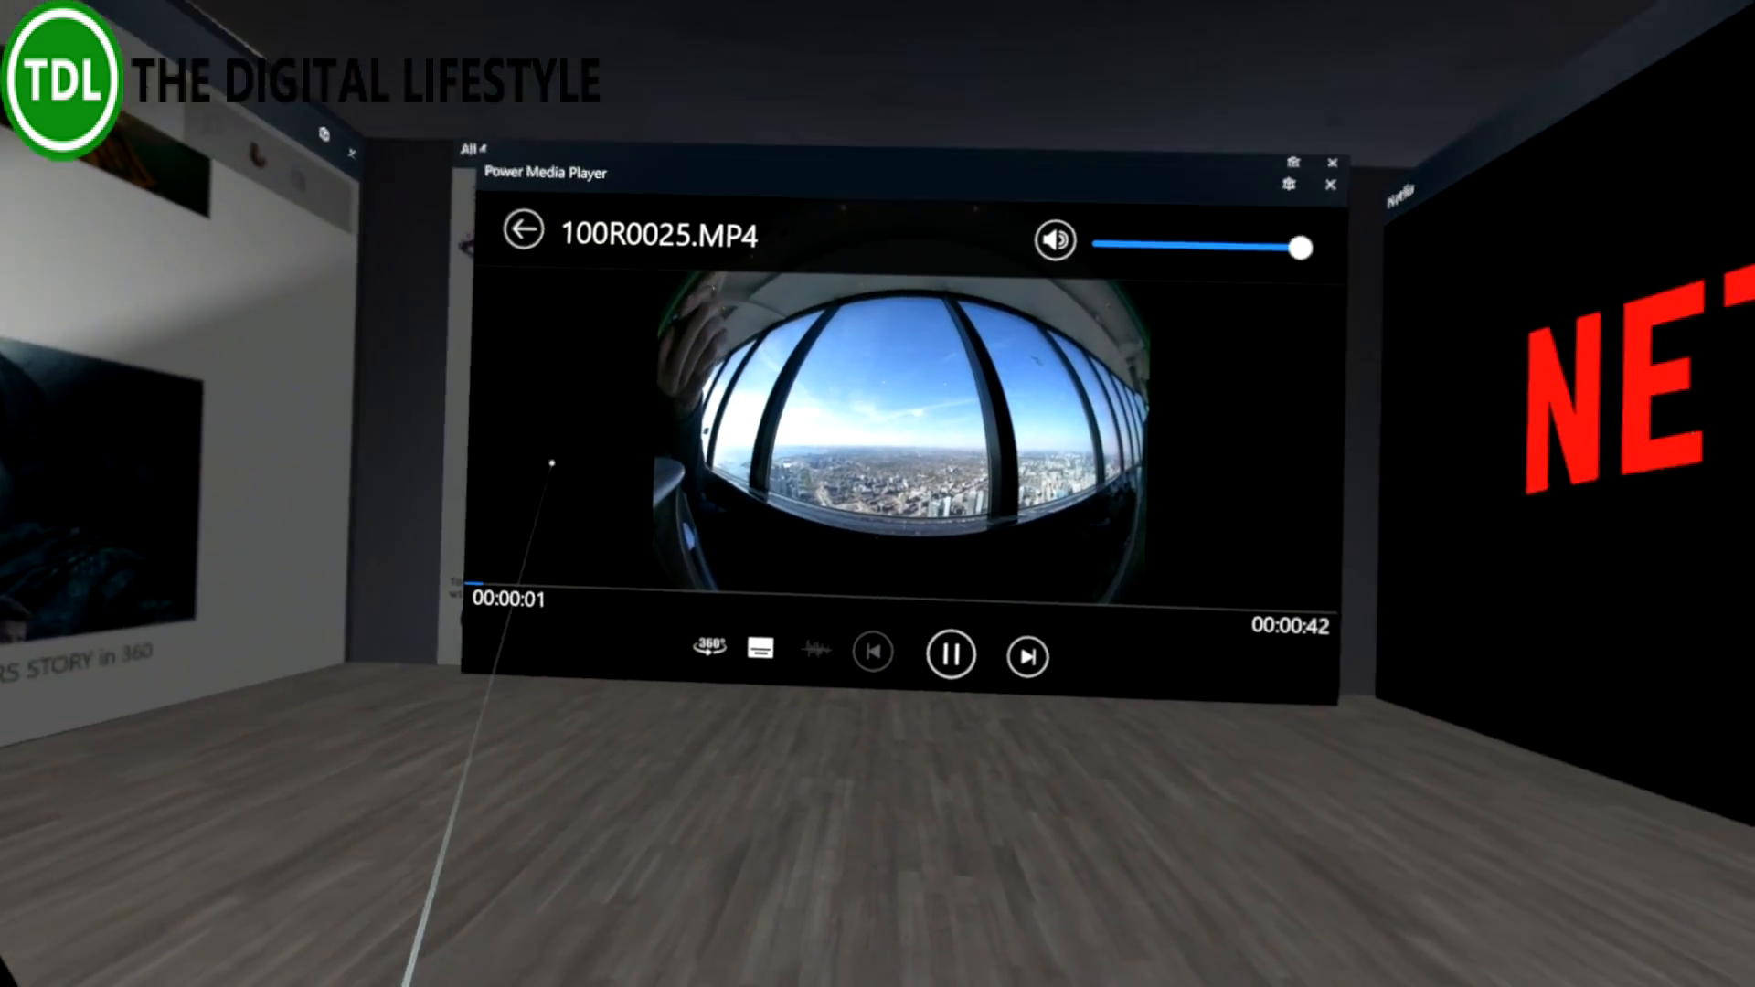
# Switch 100R0025.MP4 playback to 360 video mode from the 360° mode list
pyautogui.click(709, 649)
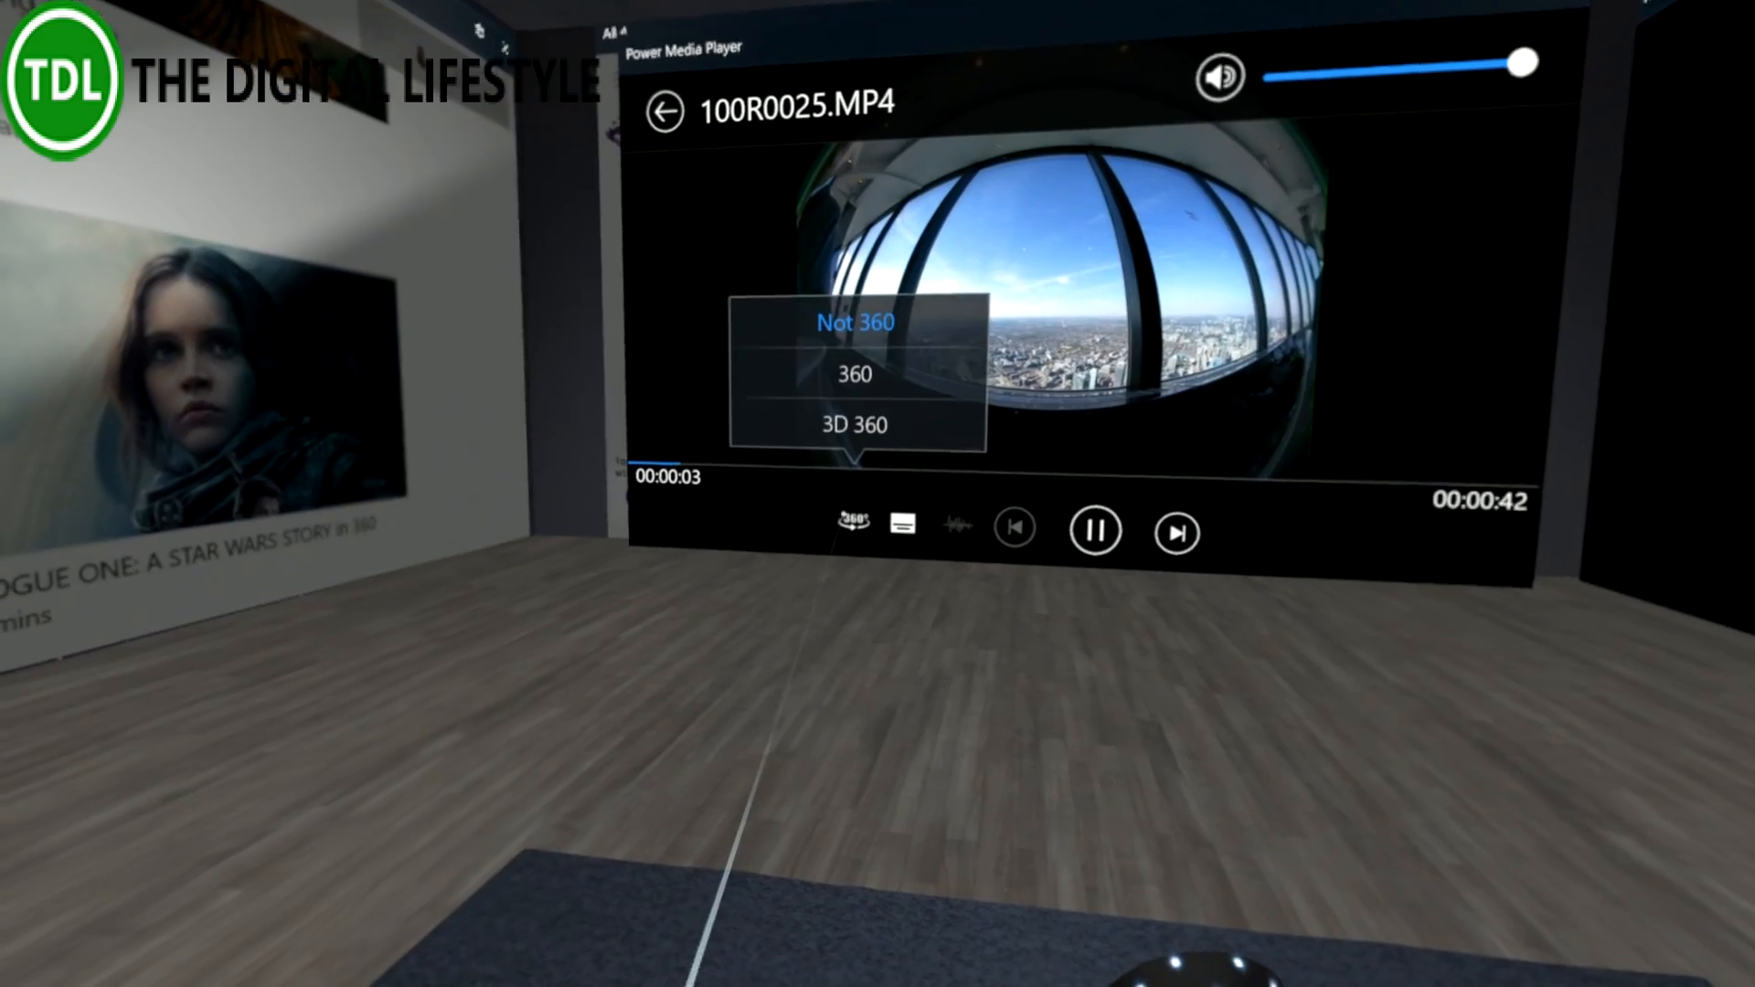
pyautogui.click(854, 322)
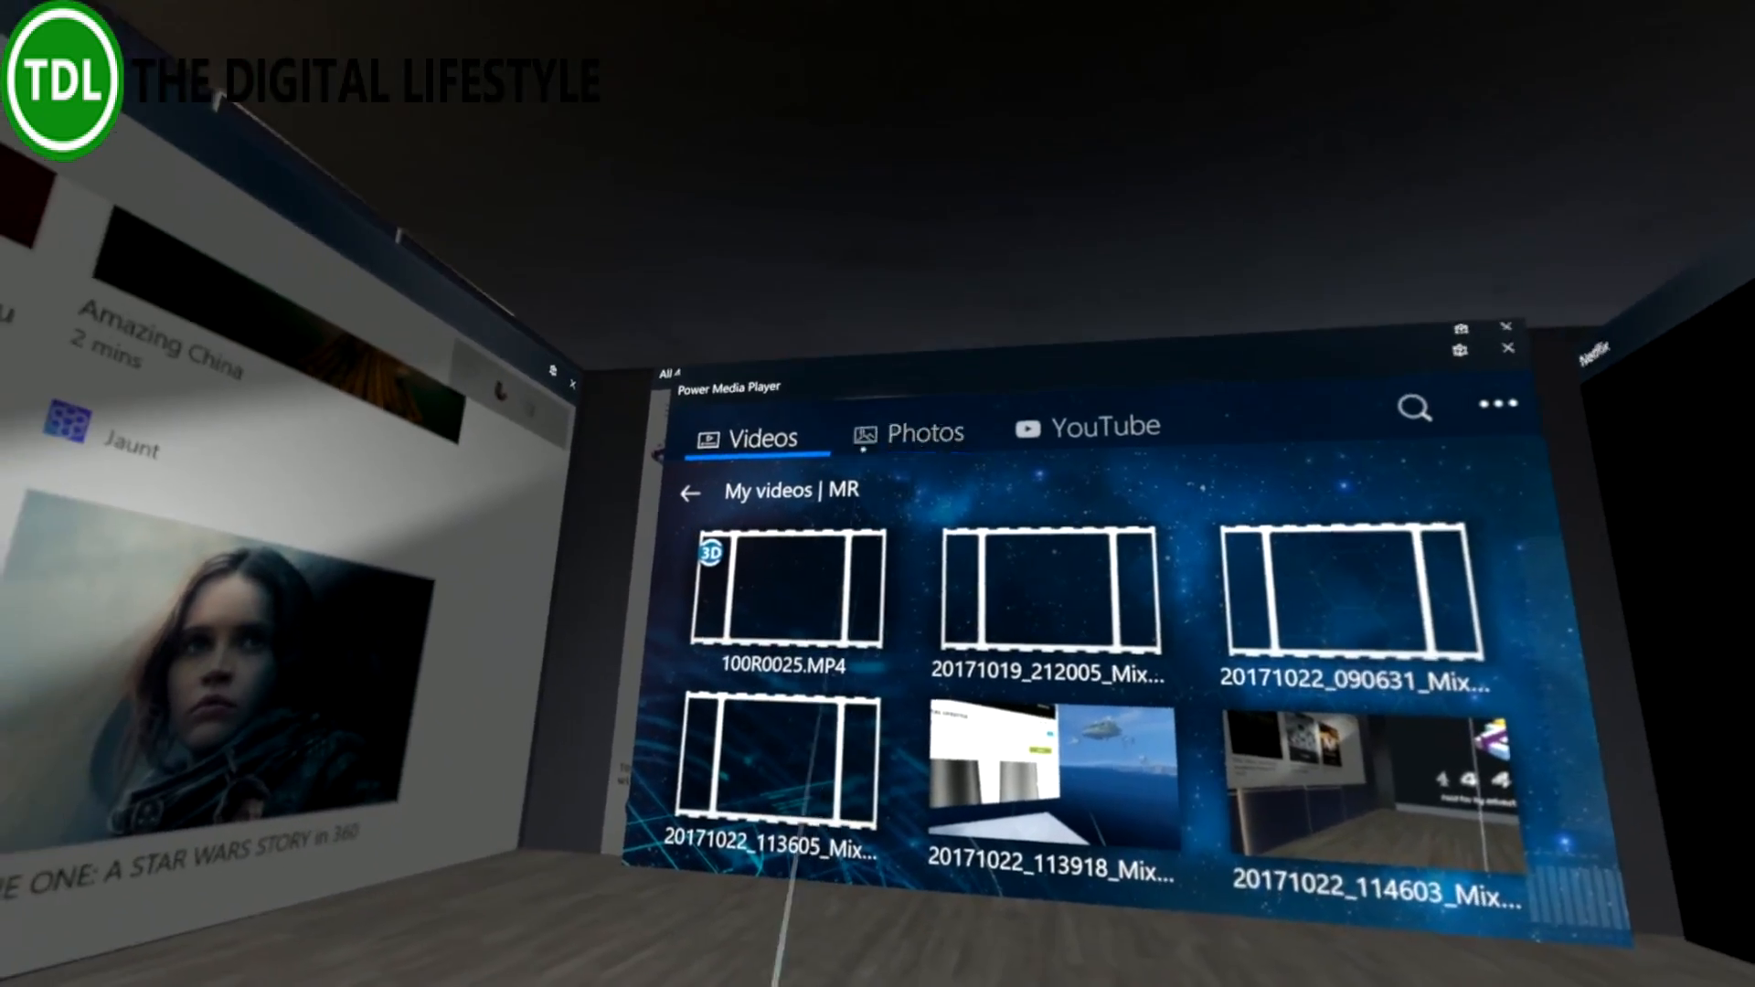
# Switch to the YouTube section listing streamable 360 videos
pyautogui.click(1086, 426)
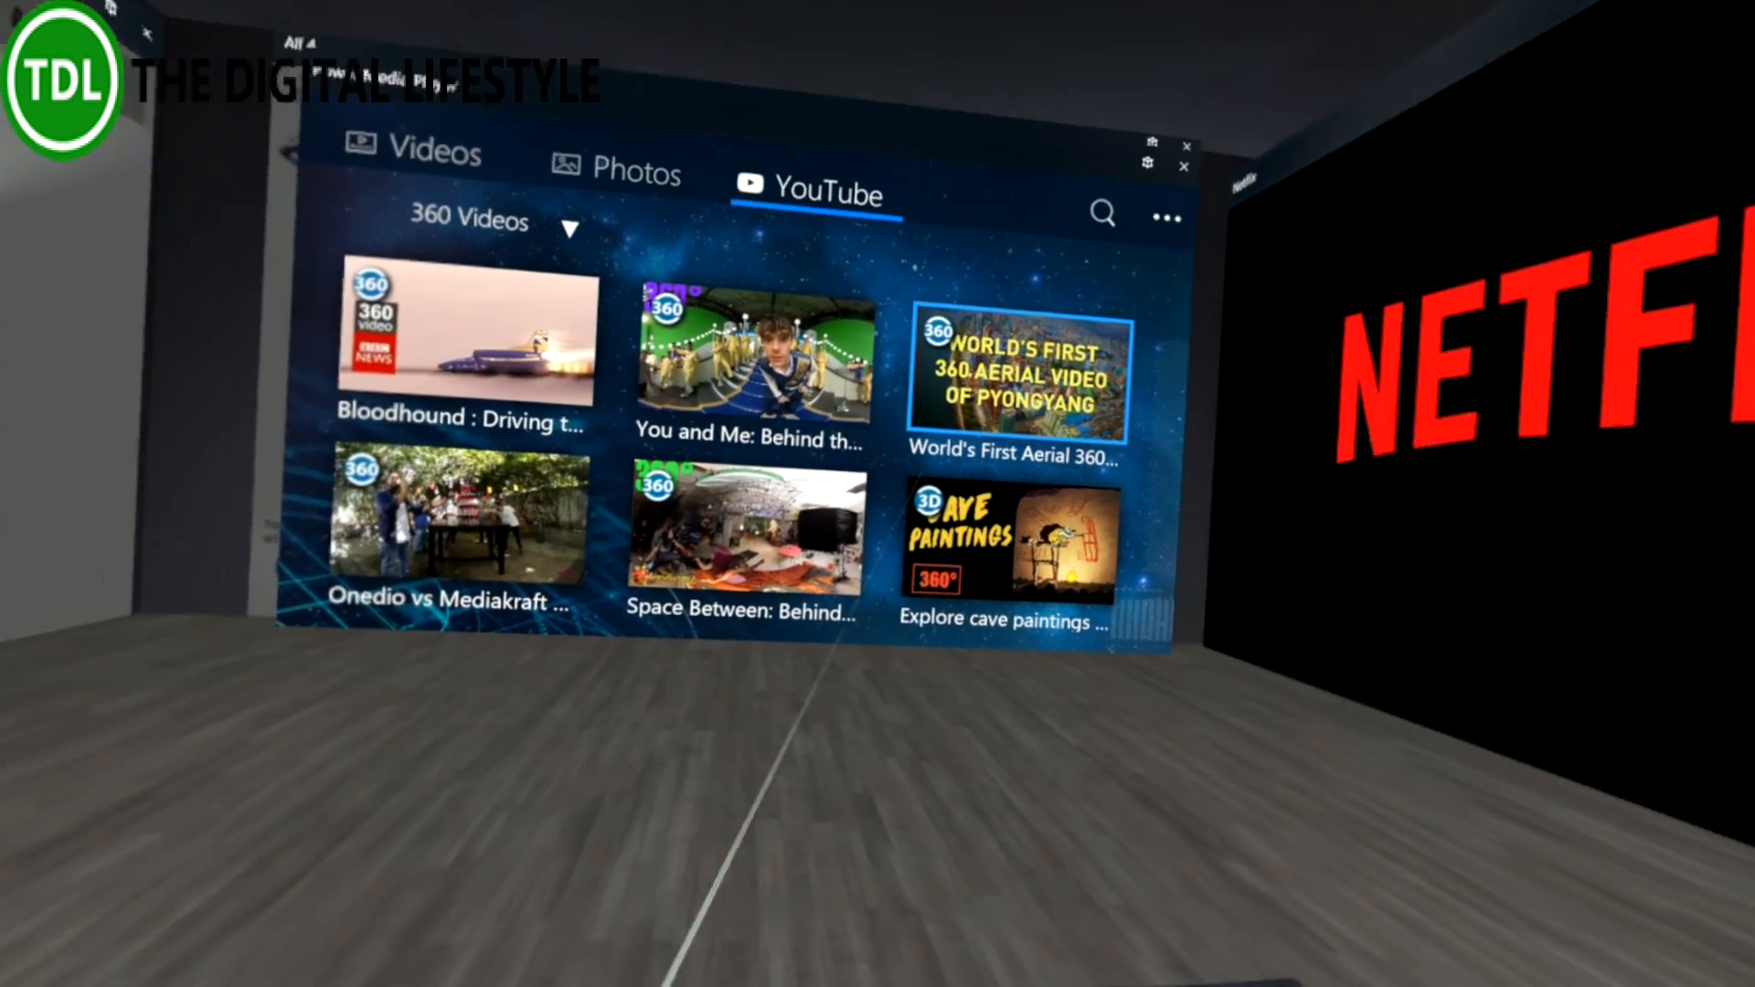
# Play the YouTube 'World's First Aerial 360 Video of Pyongyang'
pyautogui.click(1017, 373)
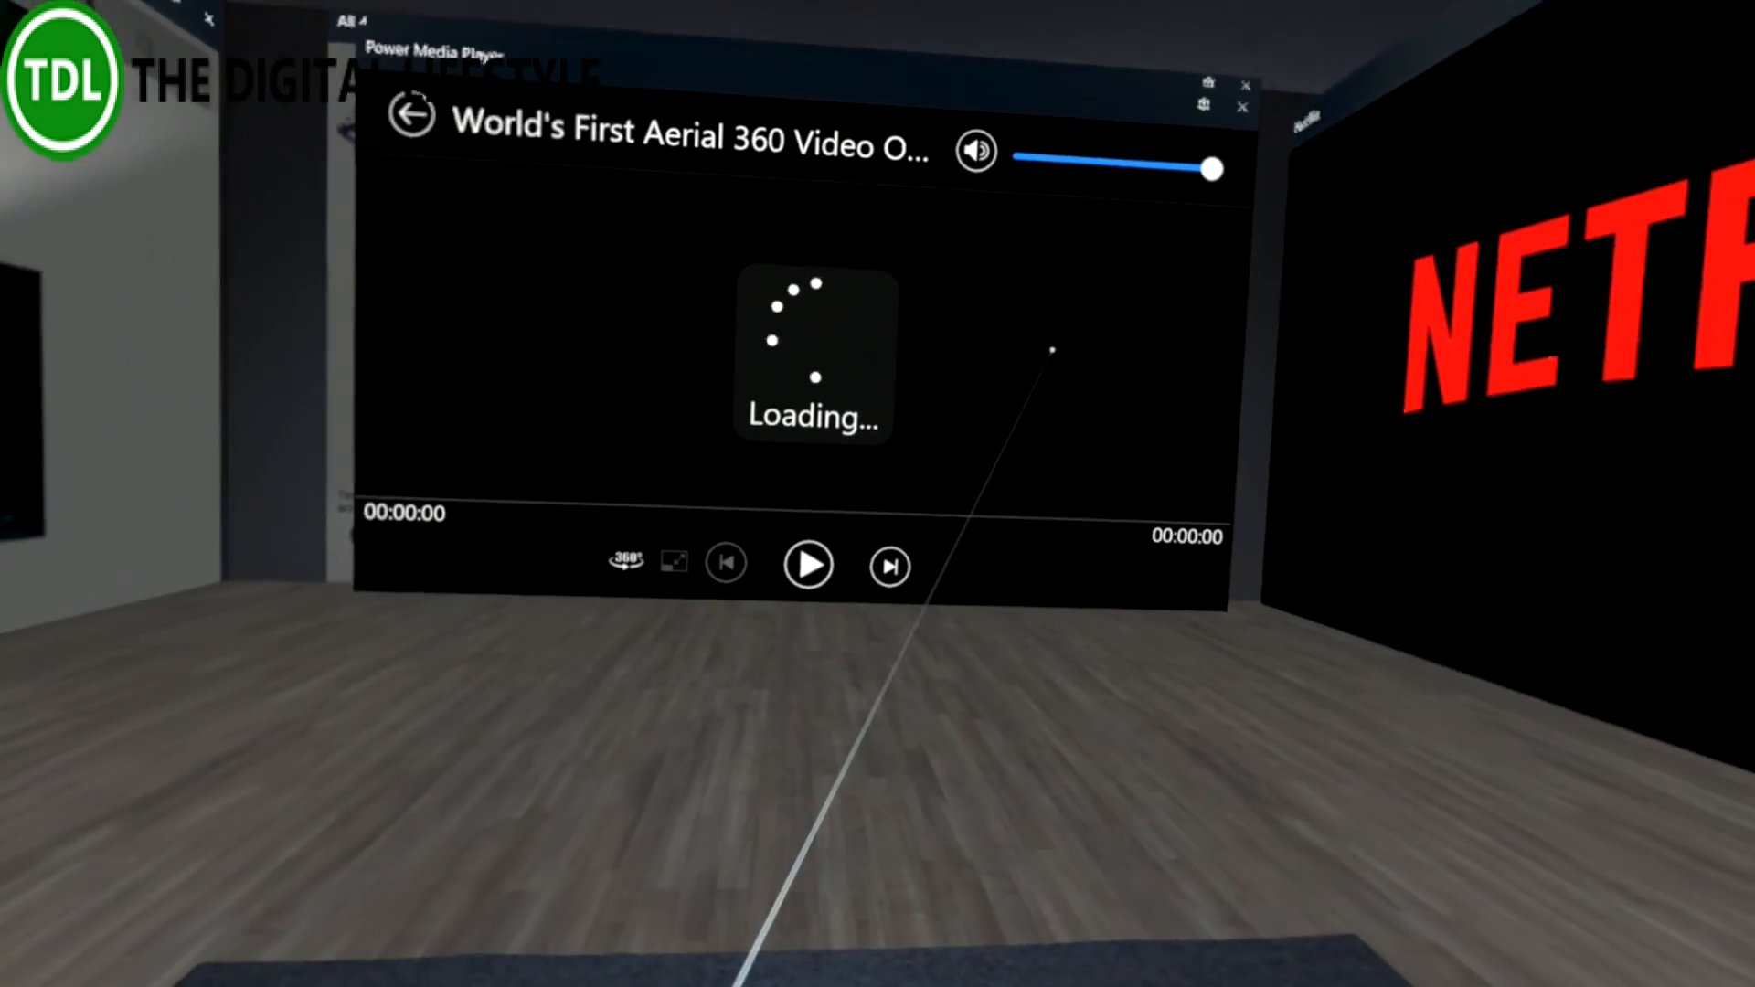
pyautogui.click(412, 115)
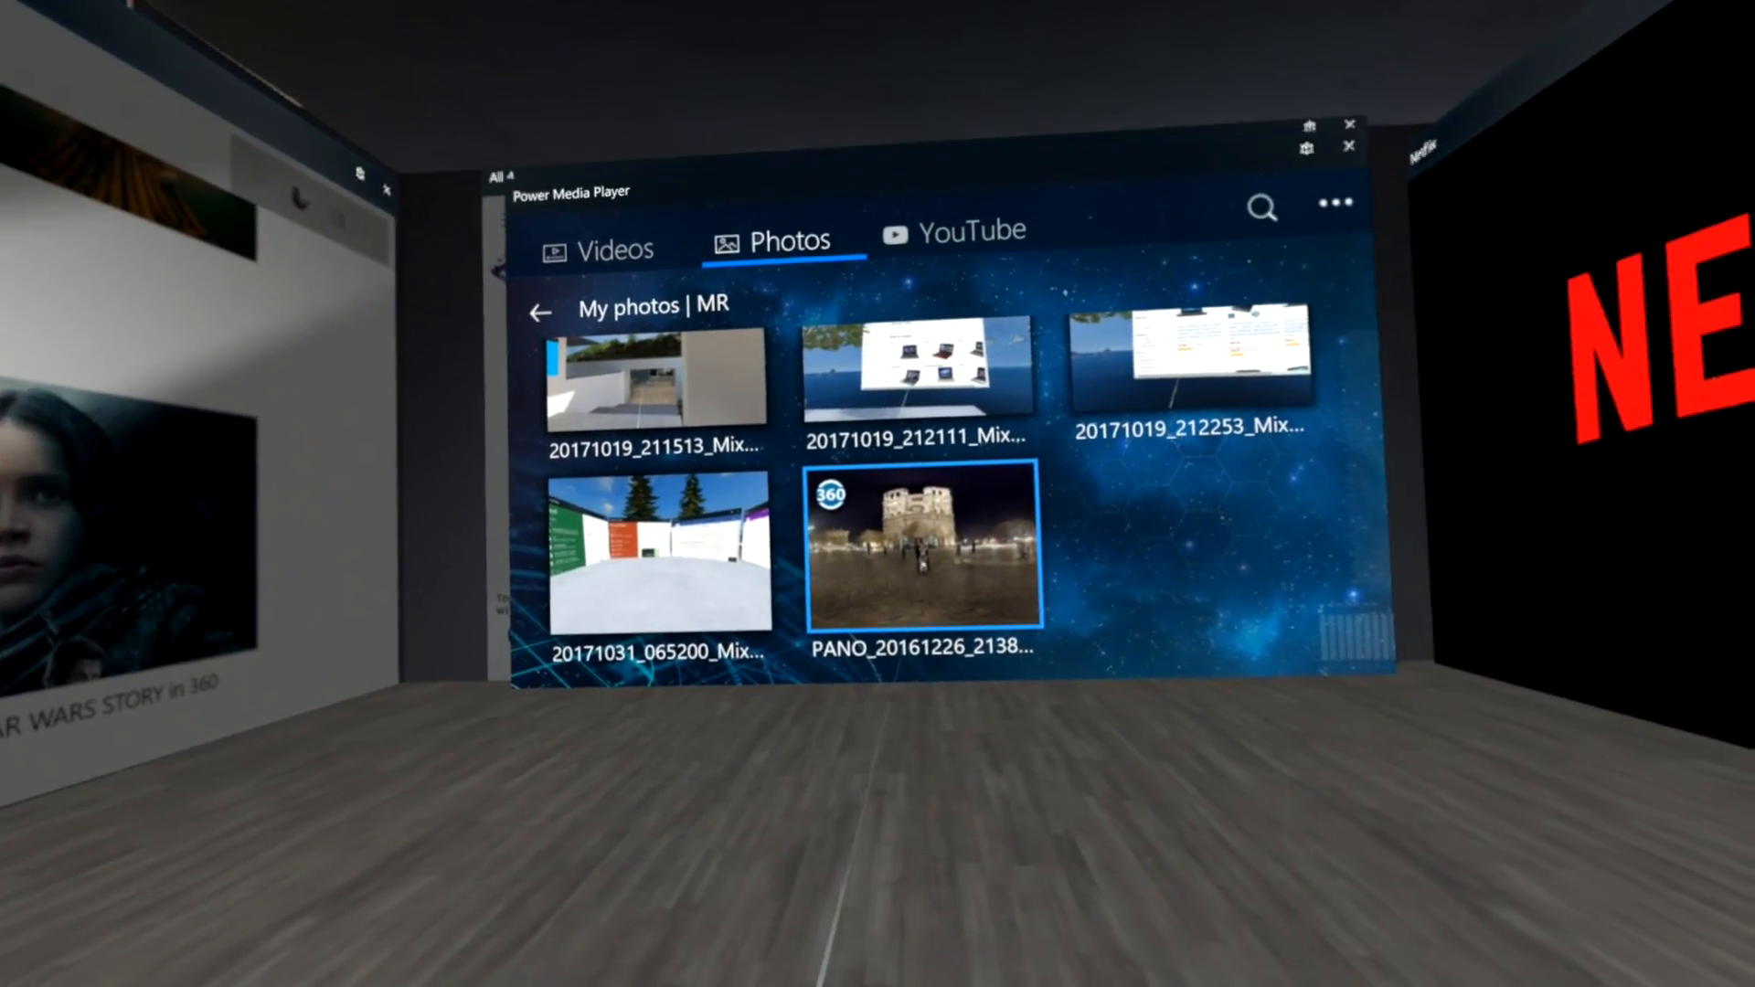
pyautogui.click(918, 548)
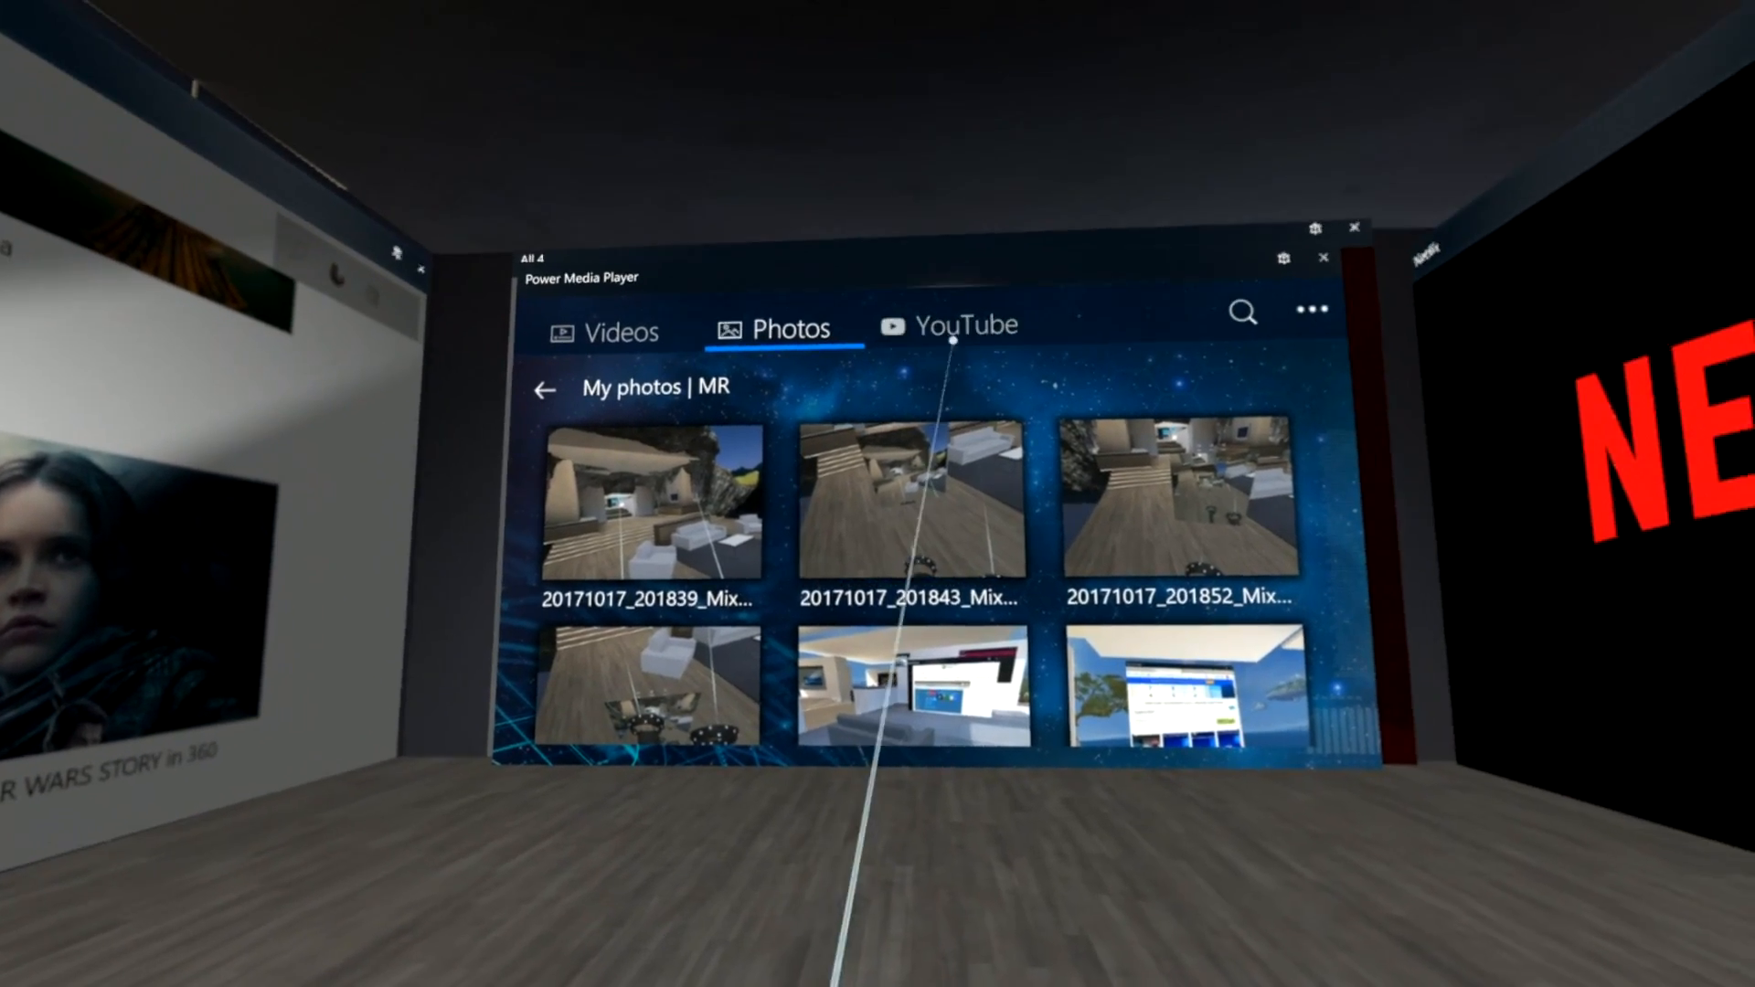
# Return via the YouTube tab to the Videos library with Camera Roll, MR and Saved pictures
pyautogui.click(950, 325)
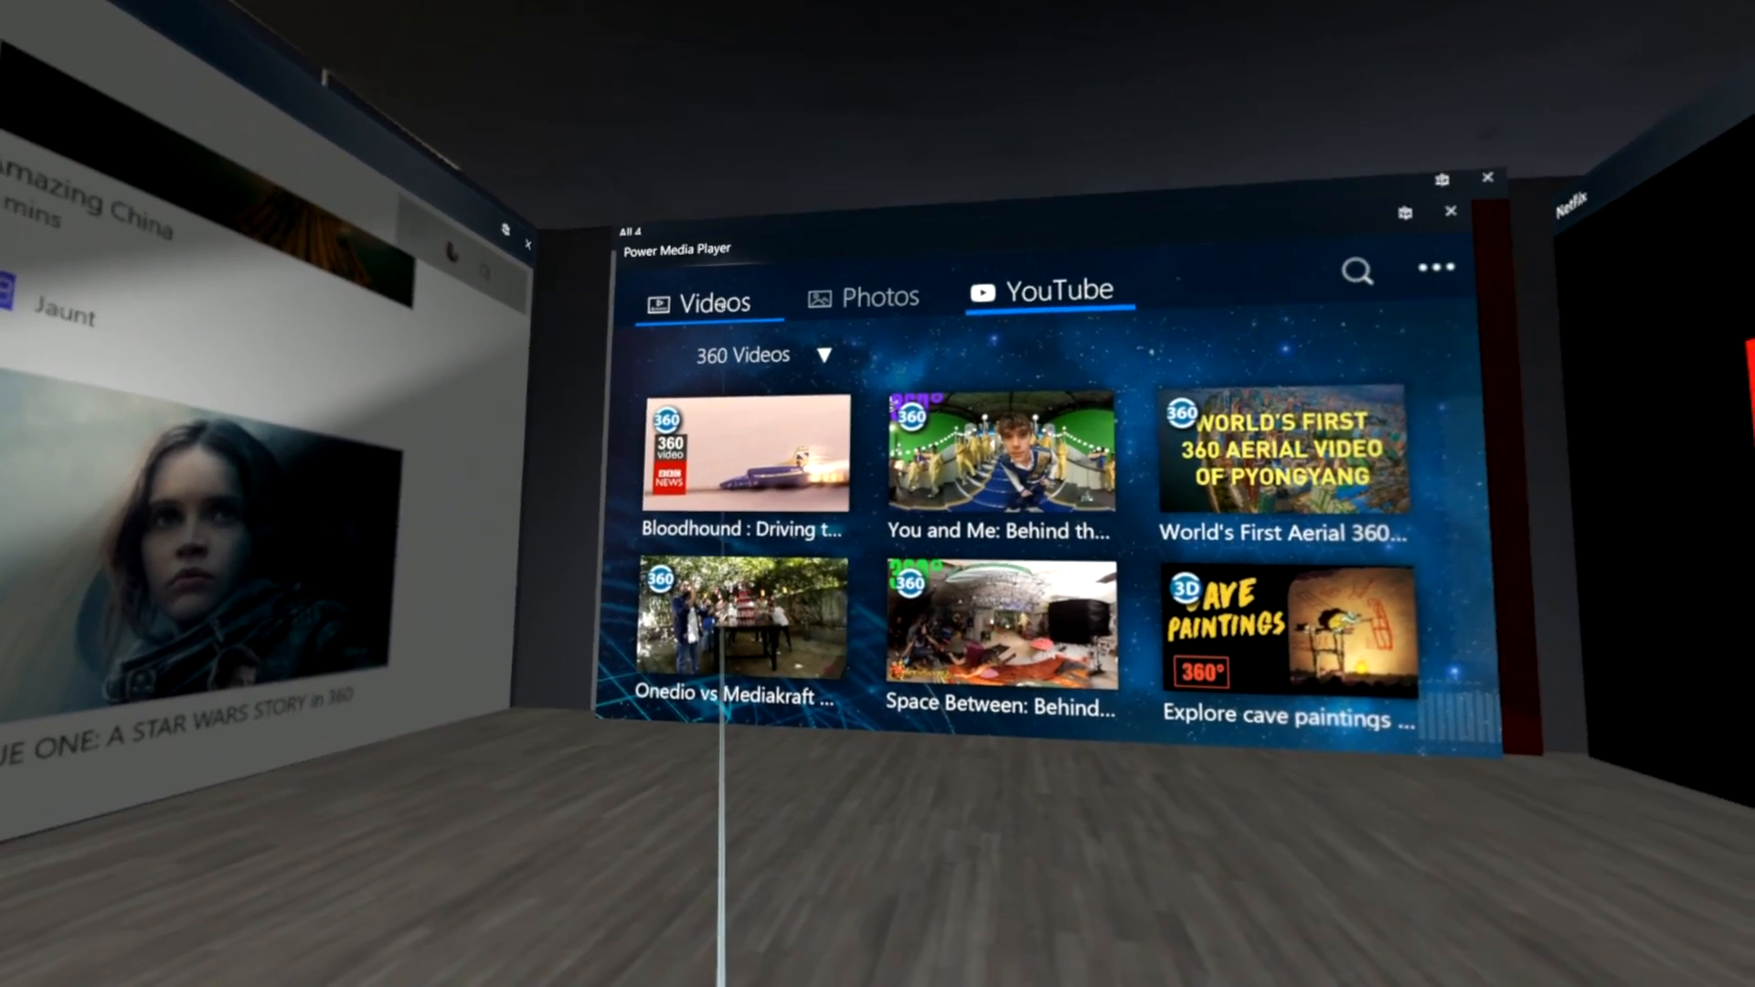
pyautogui.click(706, 296)
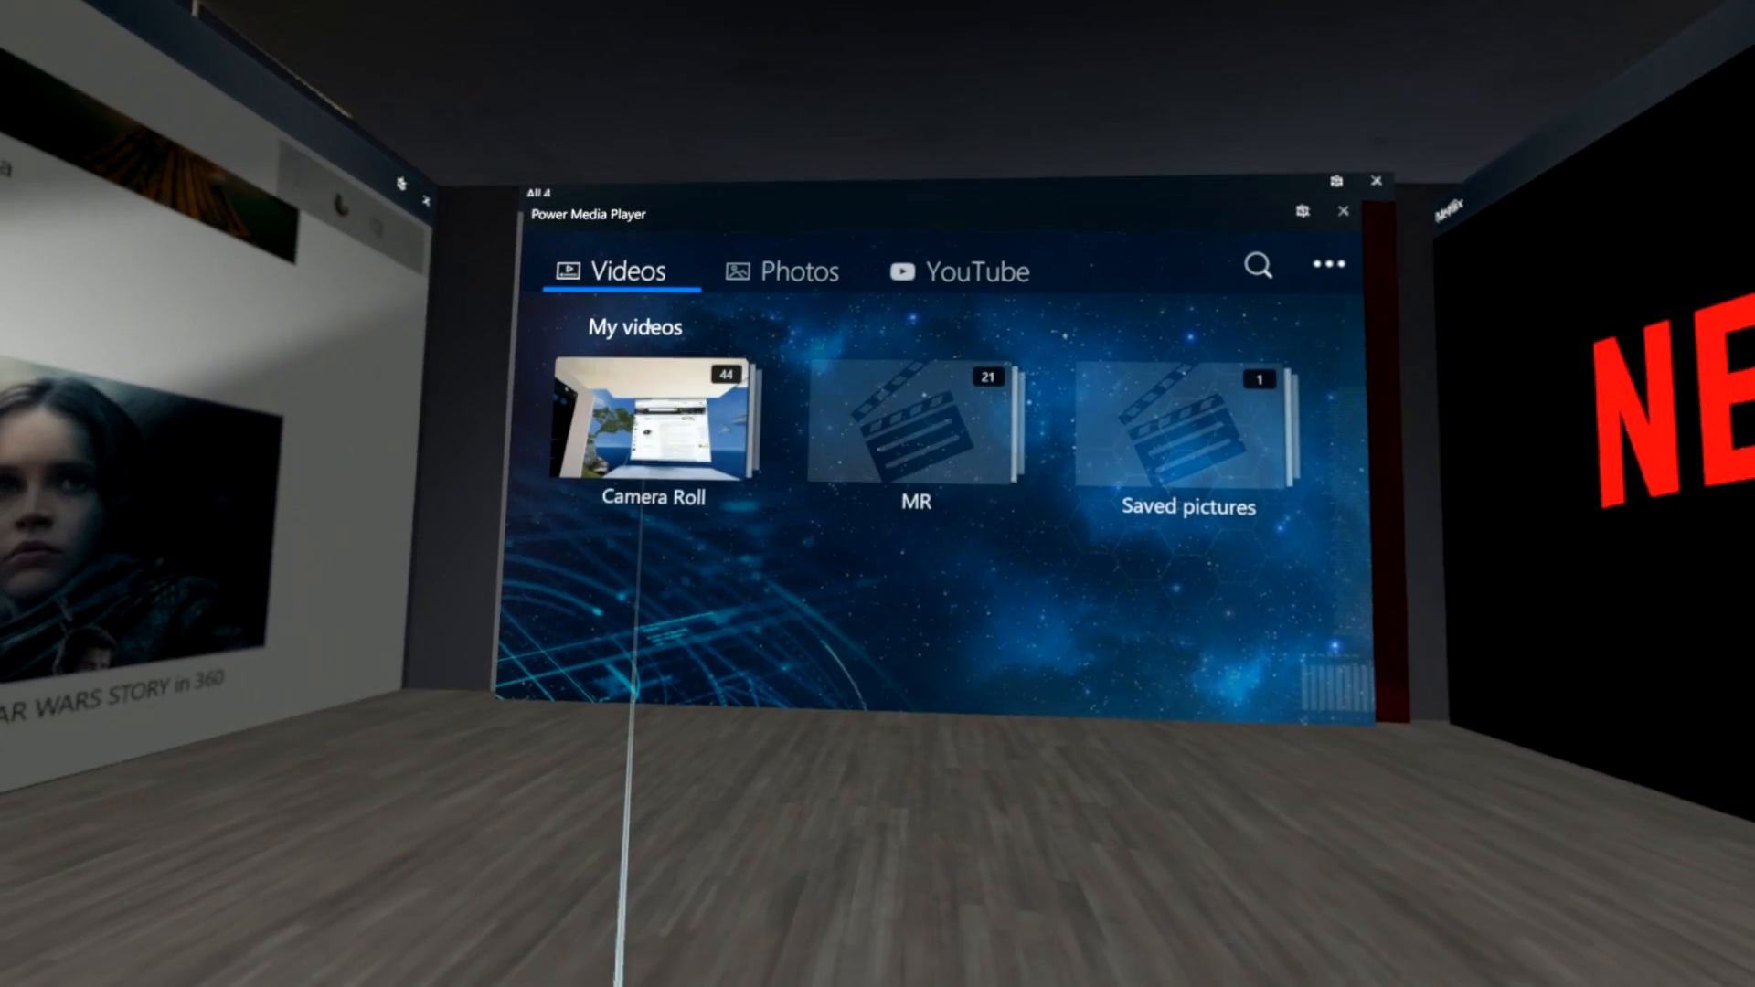